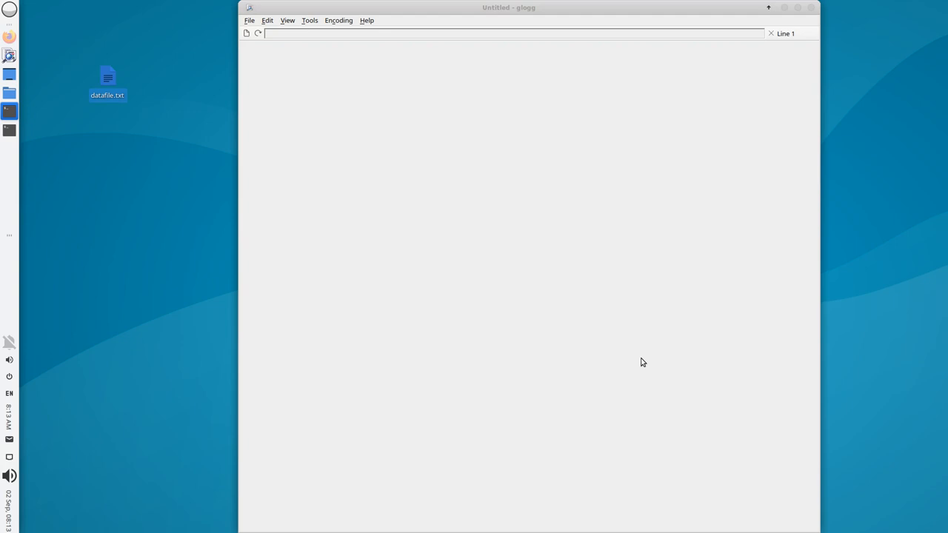
mouse_move(335, 282)
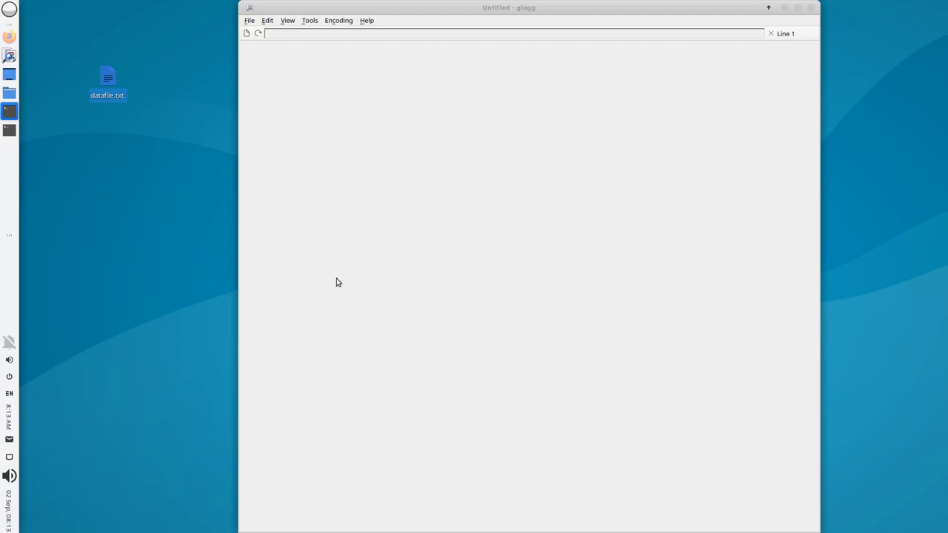
Step: Load datafile.txt into glogg, showing 14,436,897 lines of Shakespeare text
left_click(115, 182)
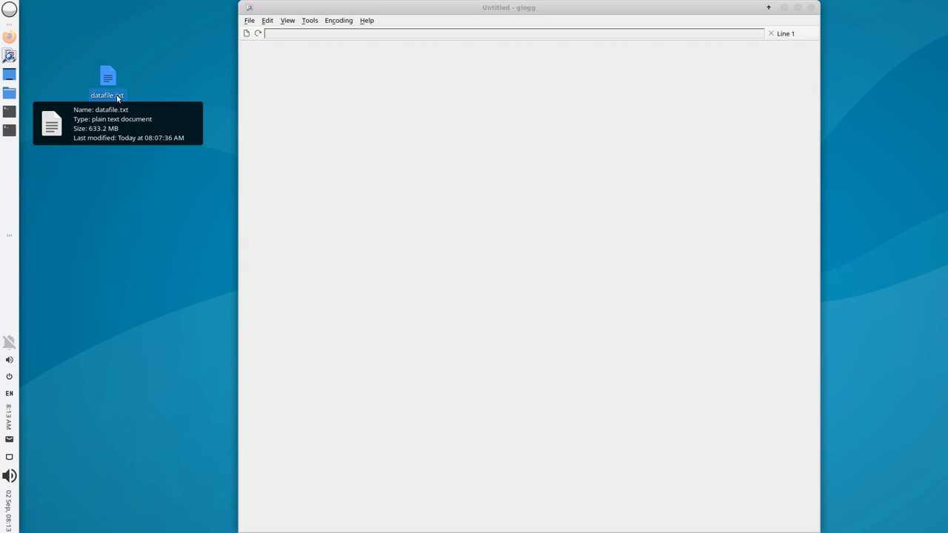
mouse_move(142, 113)
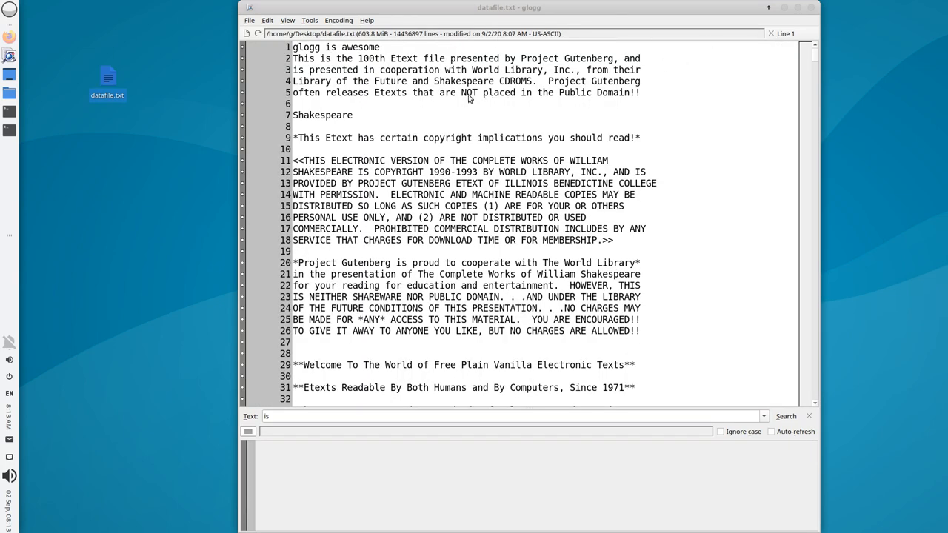
mouse_move(695, 44)
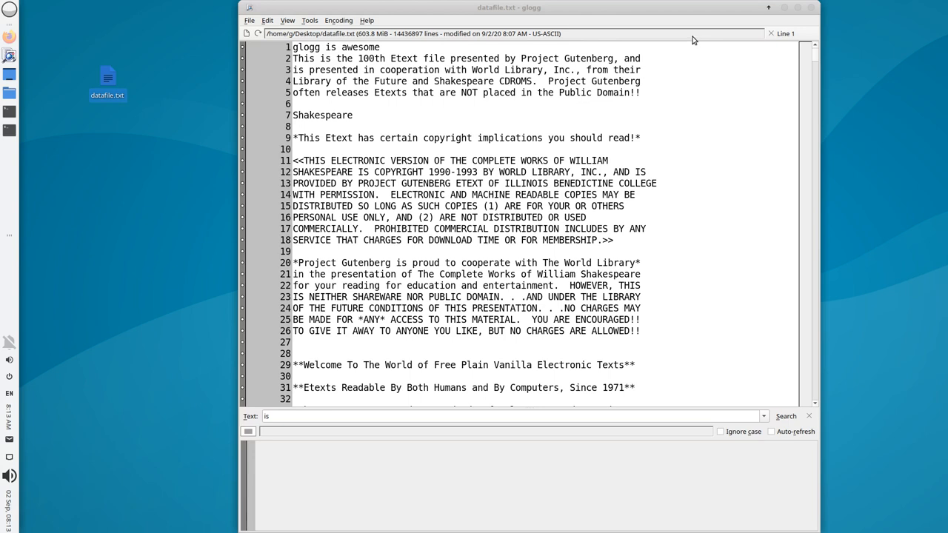
mouse_move(488, 130)
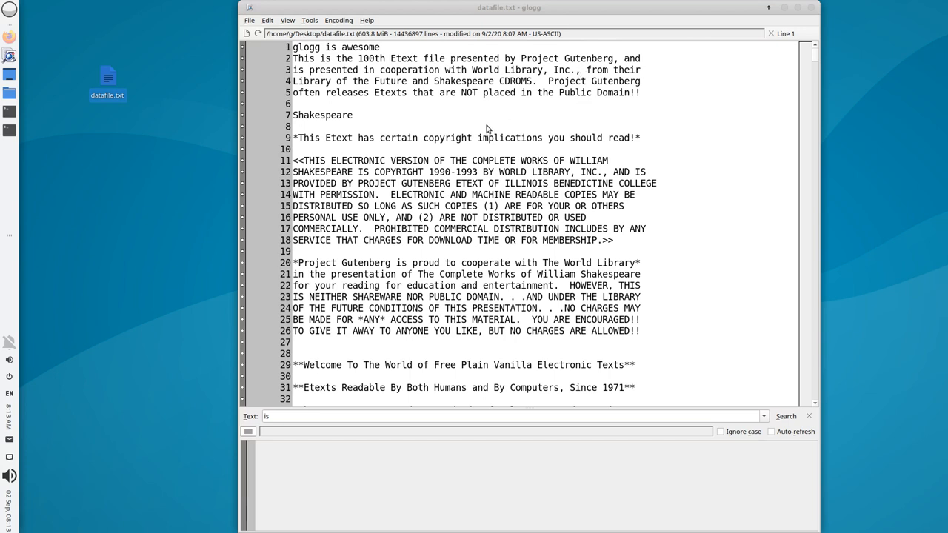
mouse_move(459, 145)
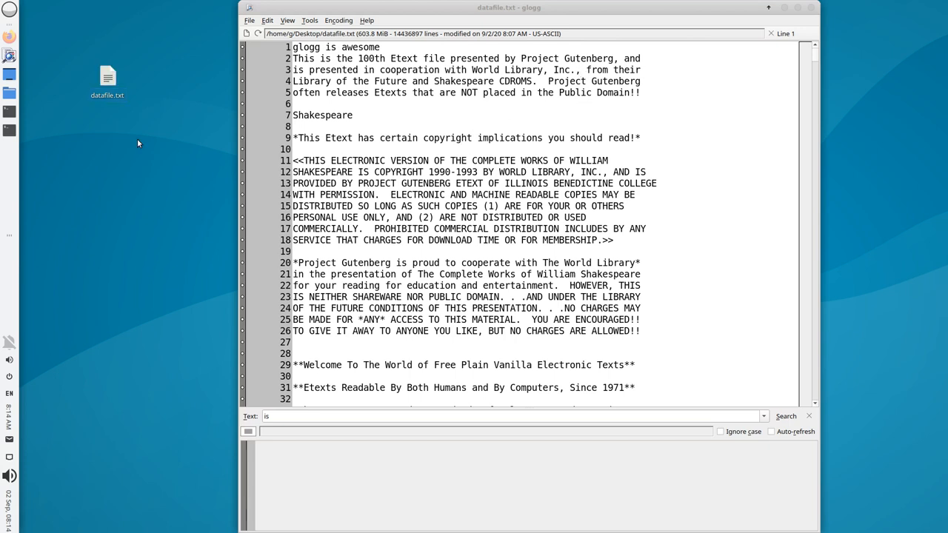
right_click(107, 81)
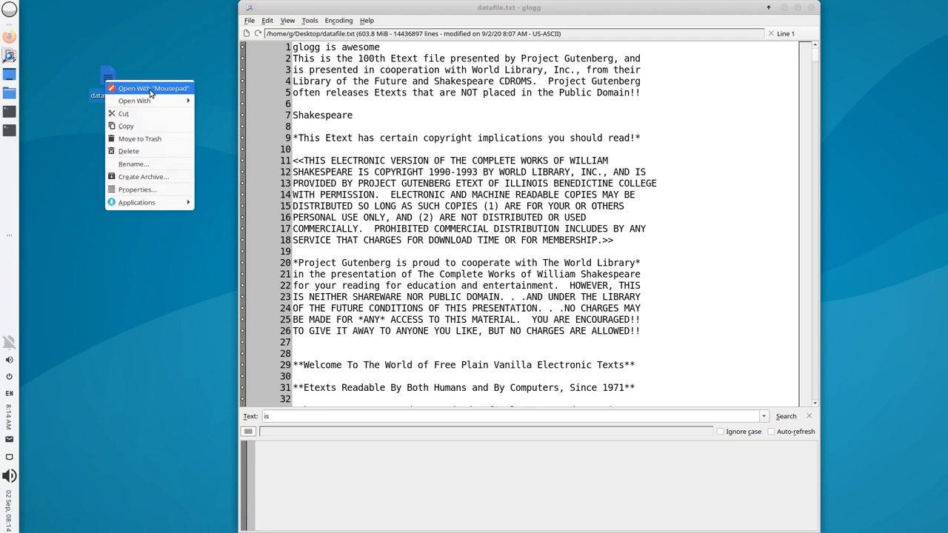
left_click(674, 94)
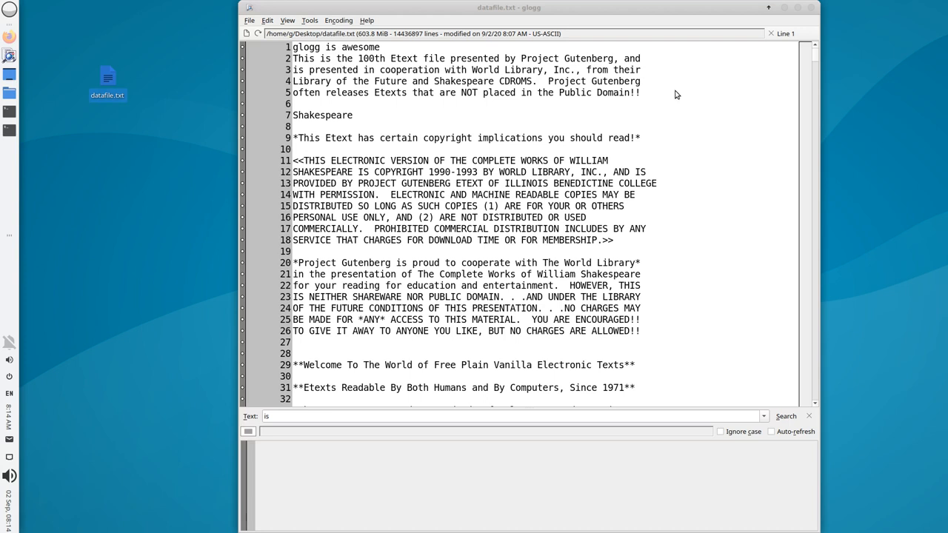
mouse_move(380, 200)
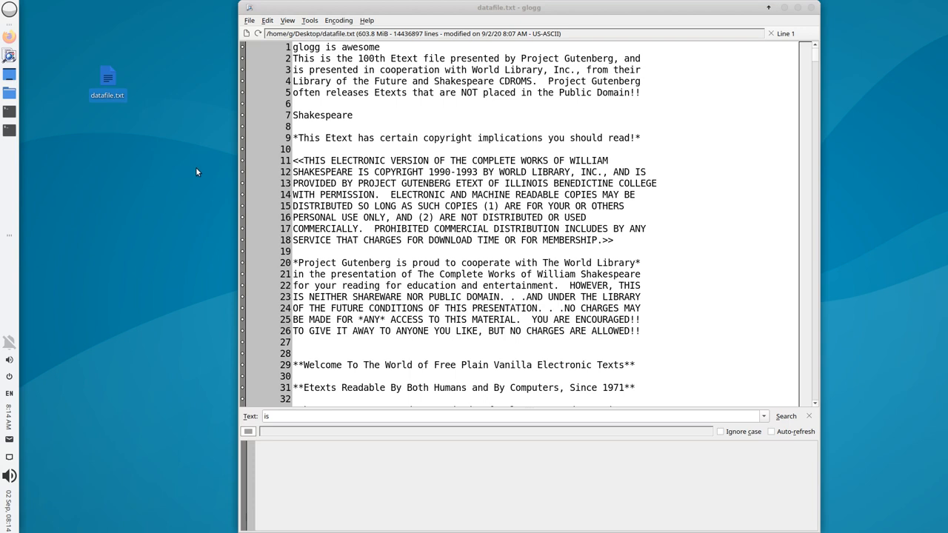
mouse_move(178, 179)
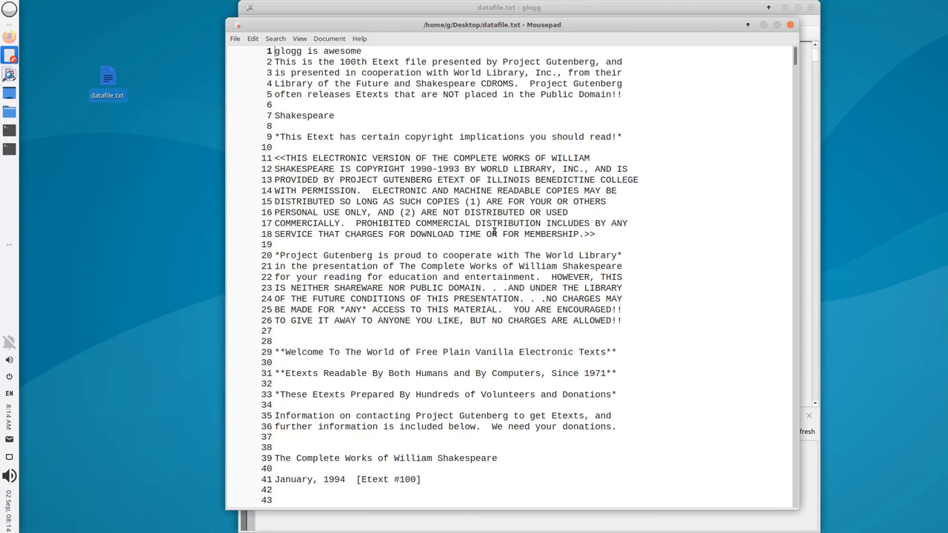
left_click_drag(276, 50, 622, 267)
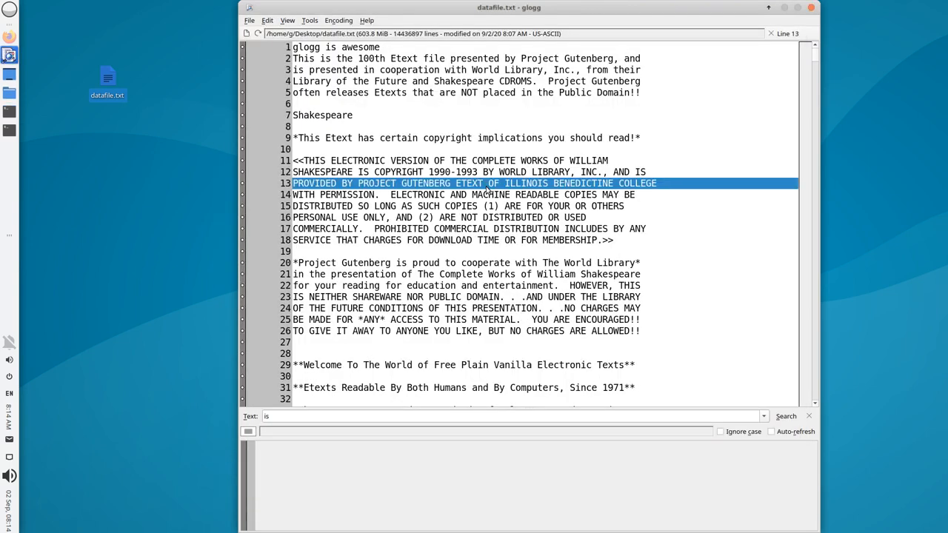
mouse_move(427, 235)
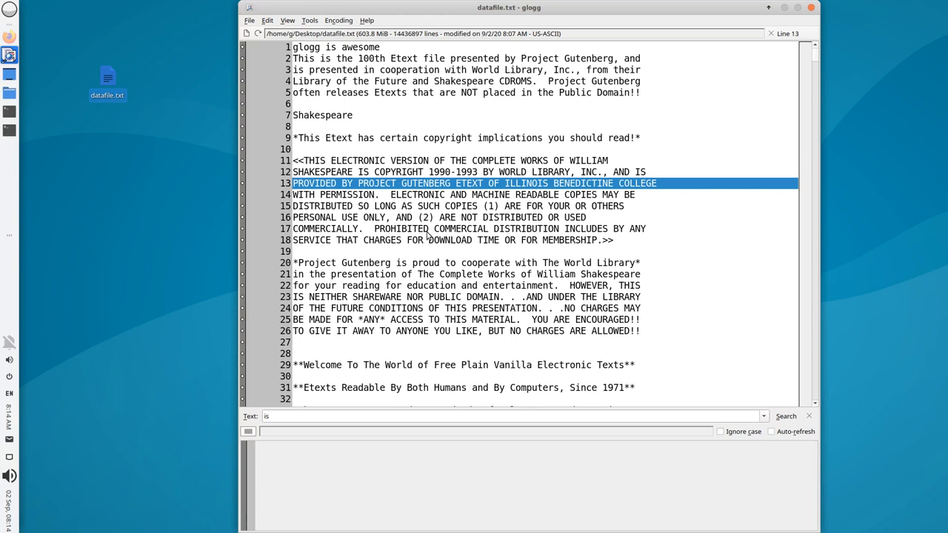
Step: Select empty line 10, then line 12 of the copyright notice
left_click(435, 149)
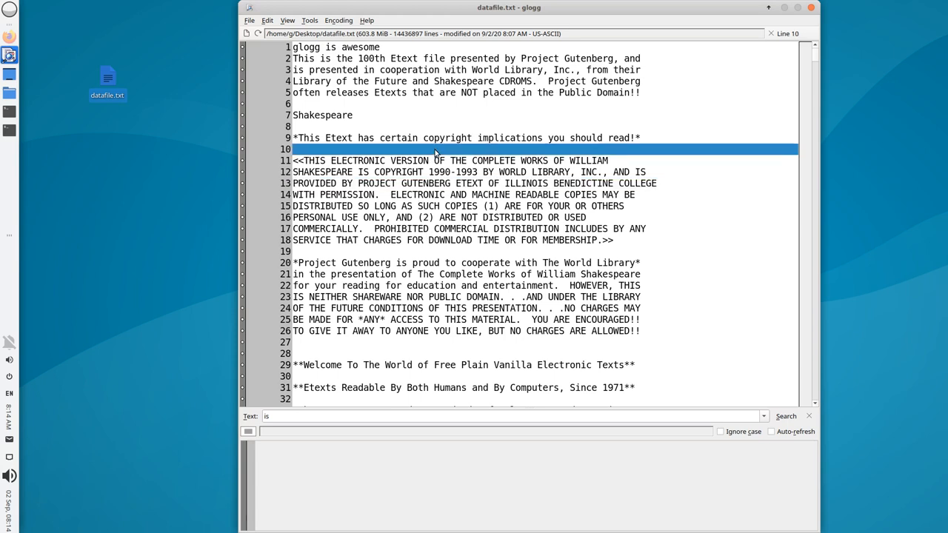
mouse_move(229, 67)
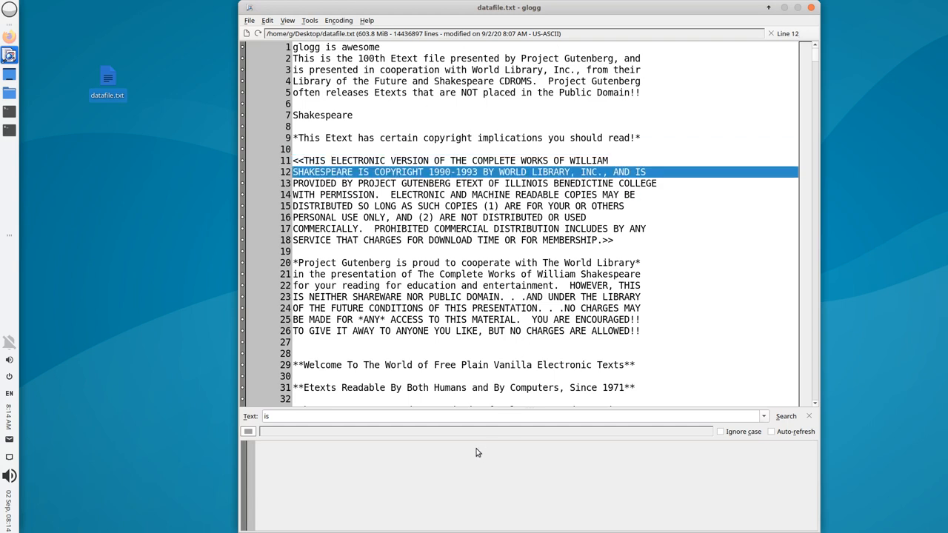
left_click(450, 416)
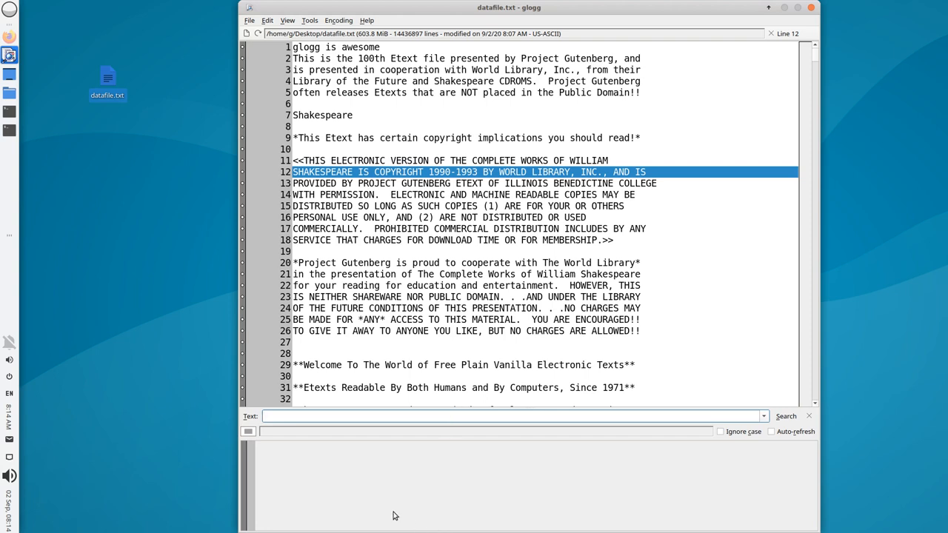
mouse_move(567, 529)
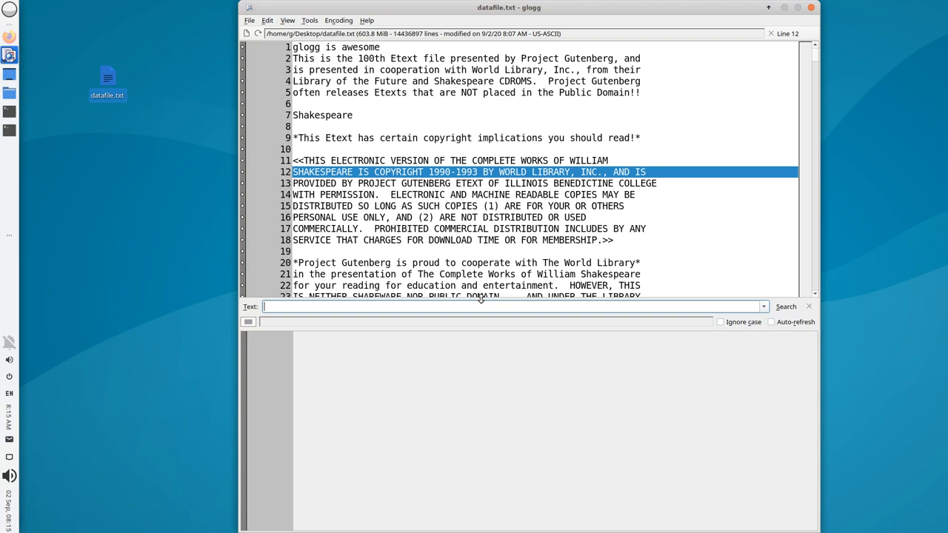
Step: Search datafile.txt for 'spear' and scroll the 6496 matching lines
type("spear")
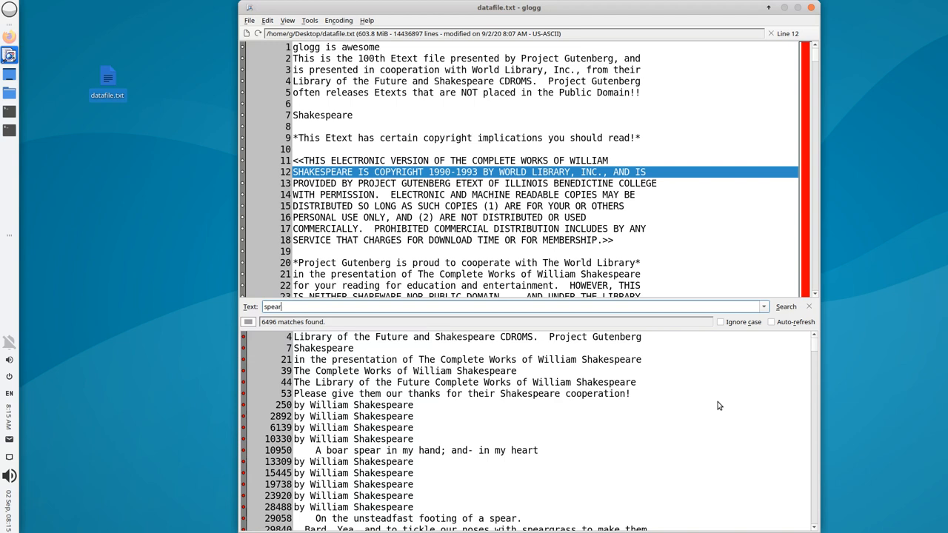
scroll("down", 3)
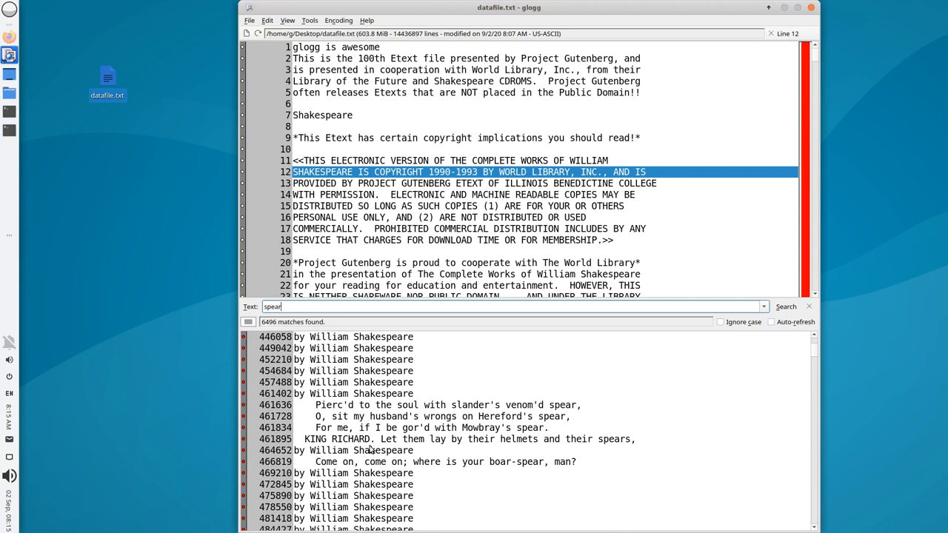
mouse_move(345, 410)
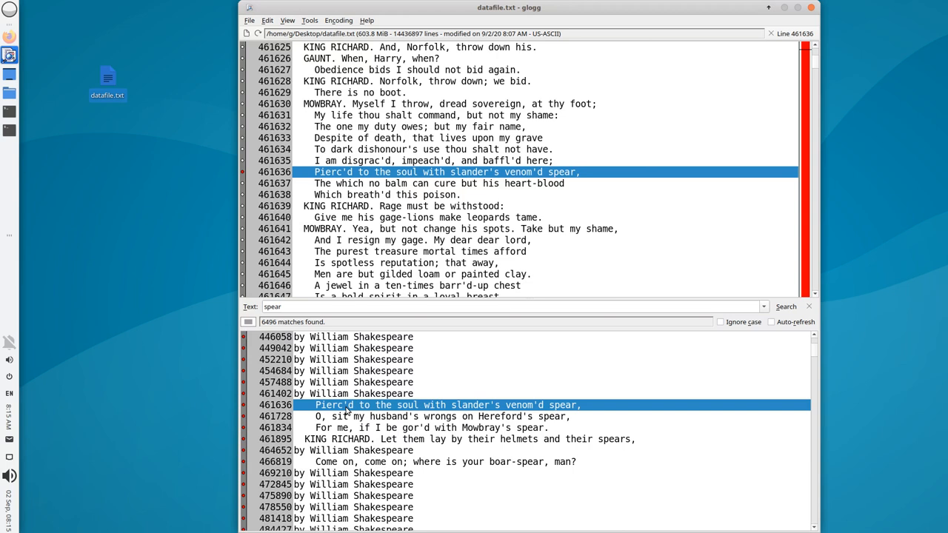
mouse_move(455, 341)
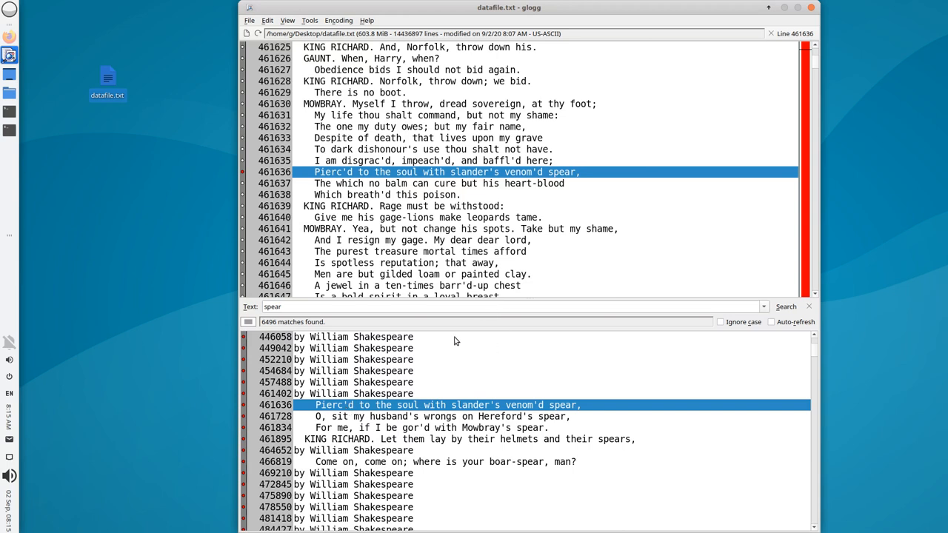
mouse_move(374, 230)
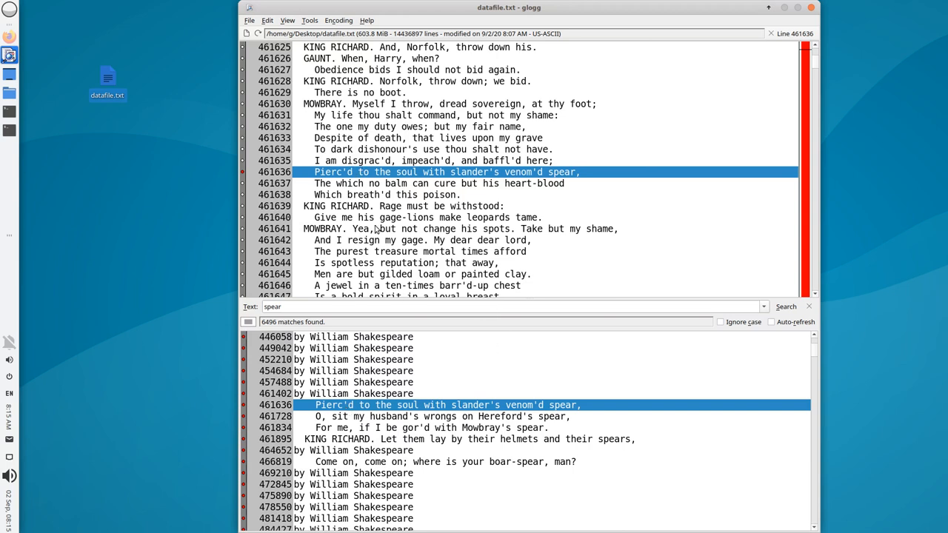
mouse_move(345, 168)
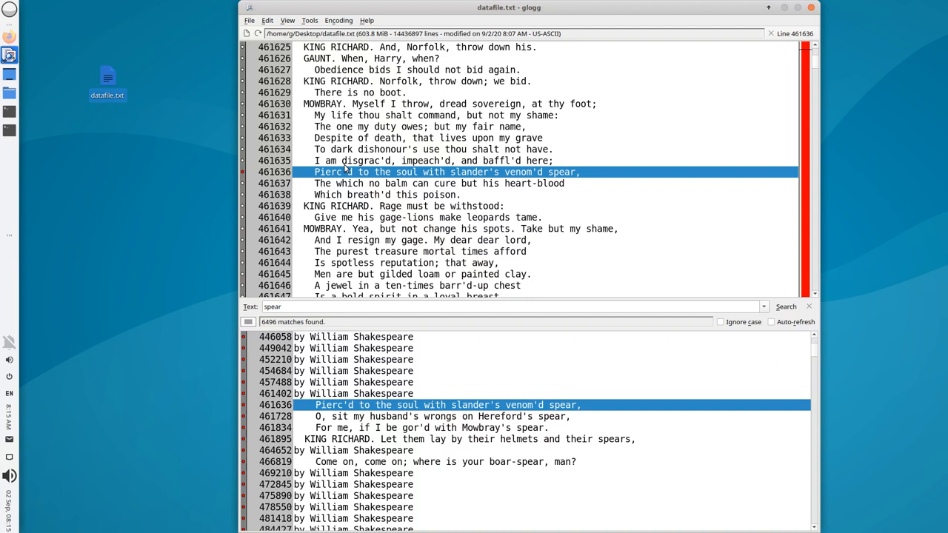
mouse_move(459, 466)
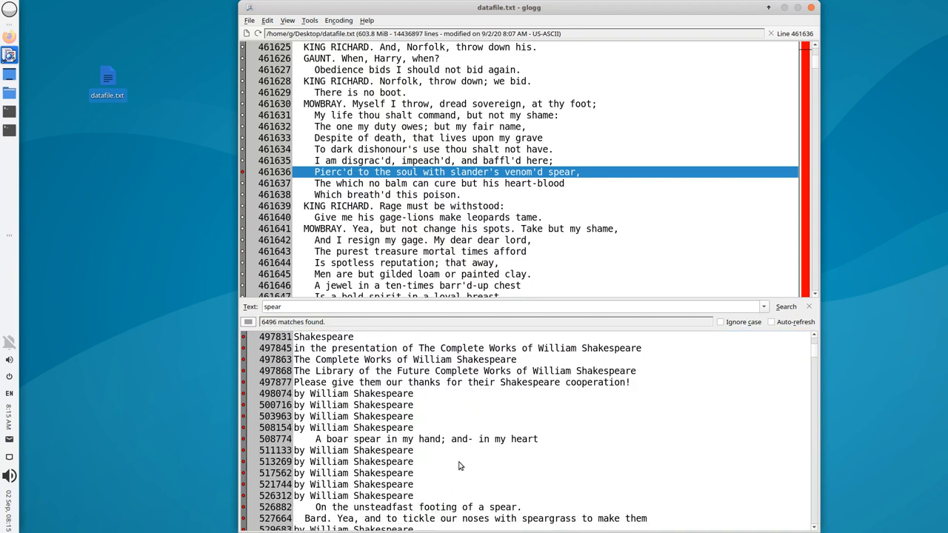
Step: Scroll the spear matches to reach line 543711, 'Achilles' spear'
scroll("down", 3)
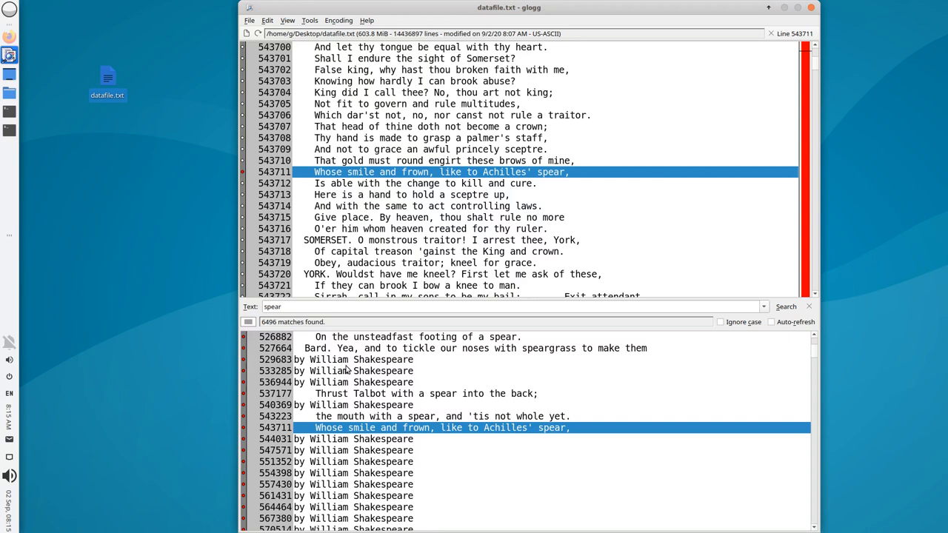
mouse_move(428, 439)
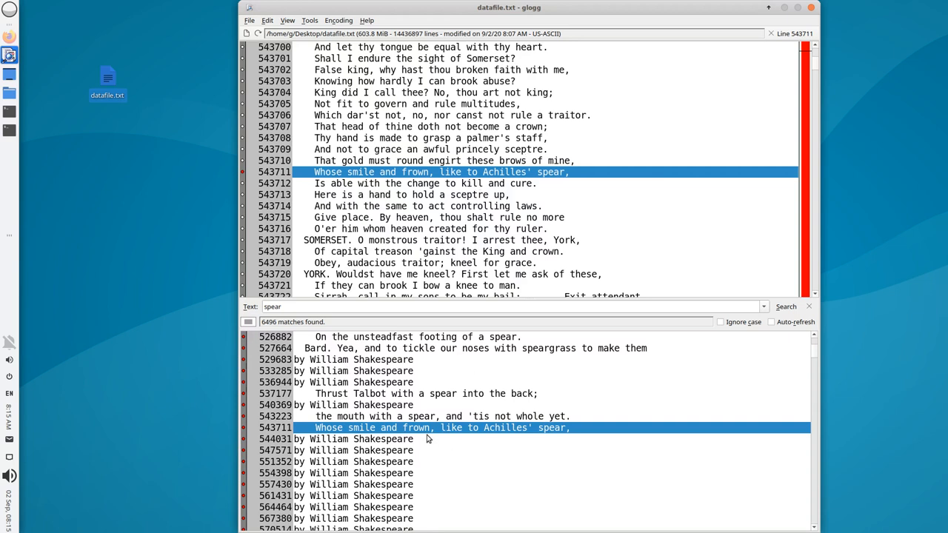
mouse_move(423, 441)
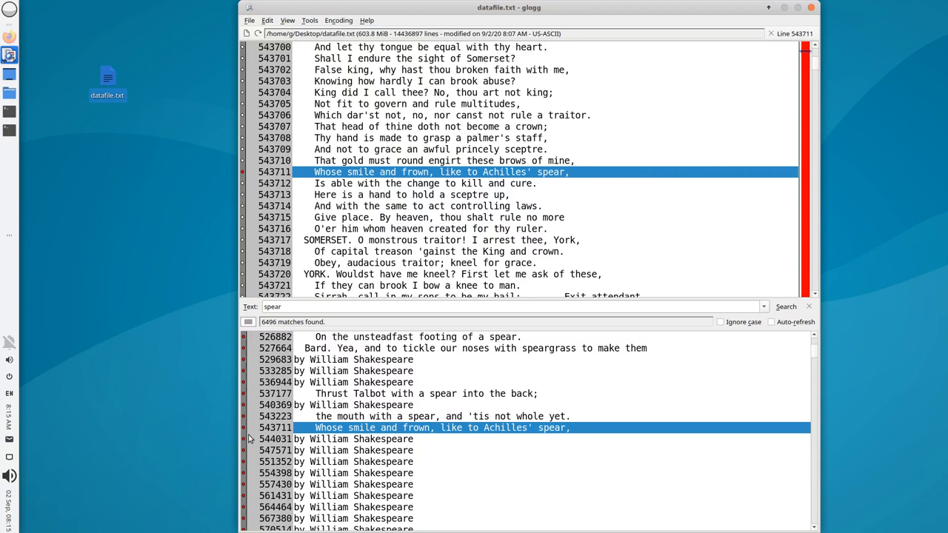
mouse_move(246, 429)
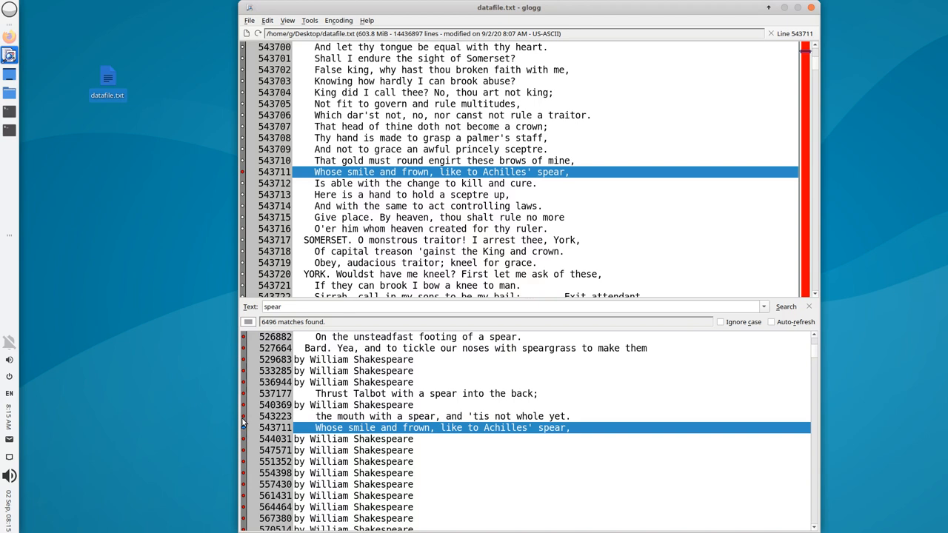
mouse_move(256, 437)
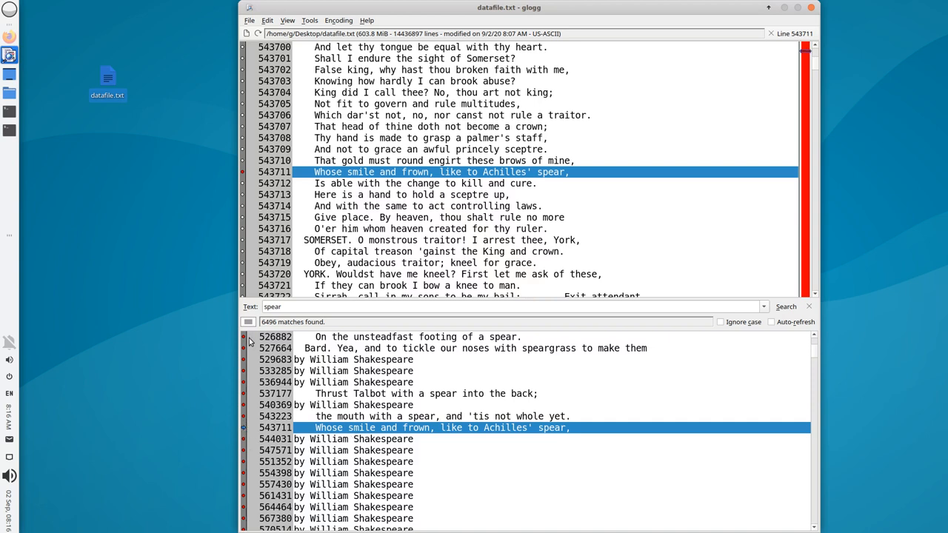
Step: Switch the results pane to show only marked line 543711
left_click(249, 321)
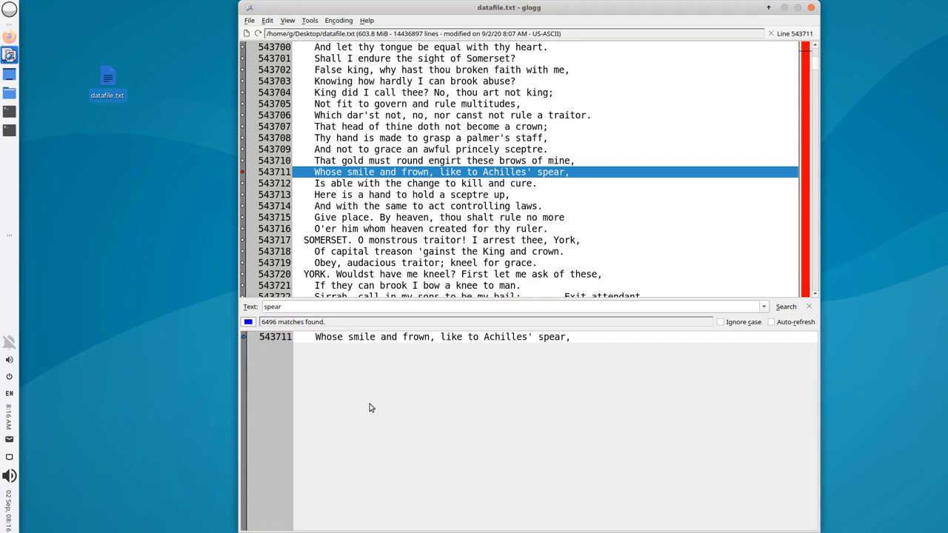
mouse_move(284, 354)
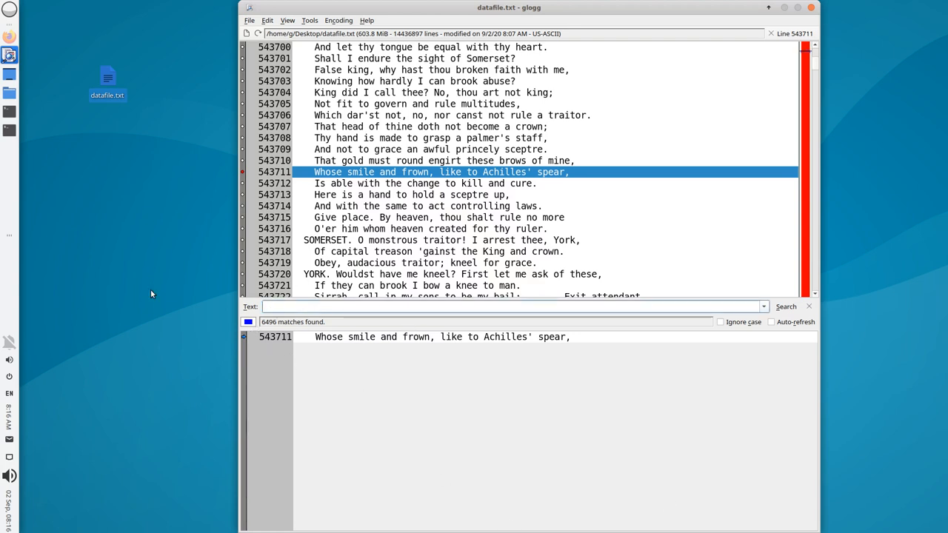
Step: Search for 'hand' (146160 matches), scroll results, then search 'table' (28304 matches)
type("hand")
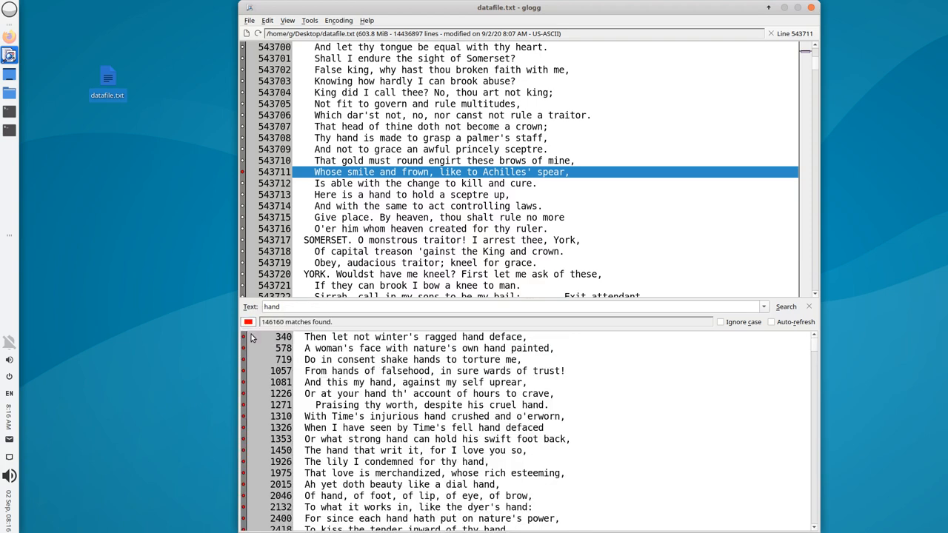
scroll("down", 3)
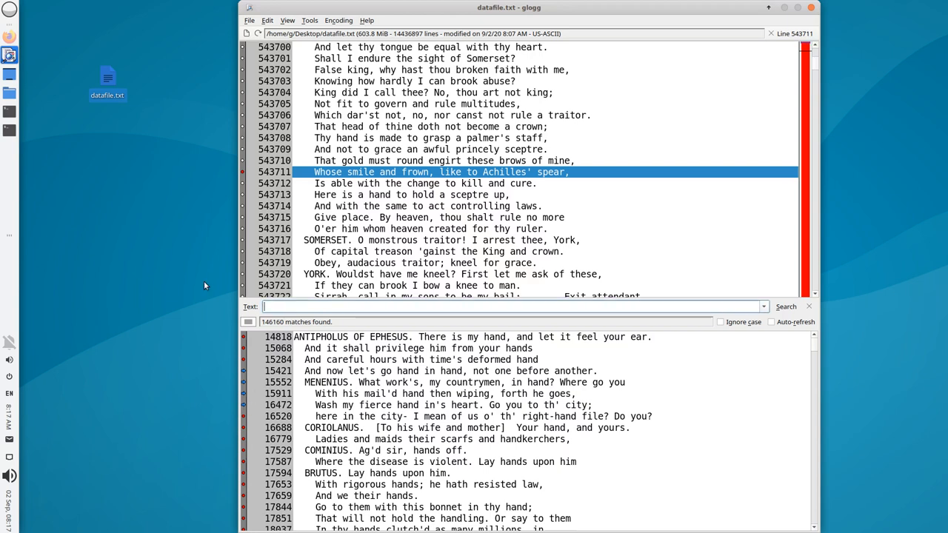
type("table")
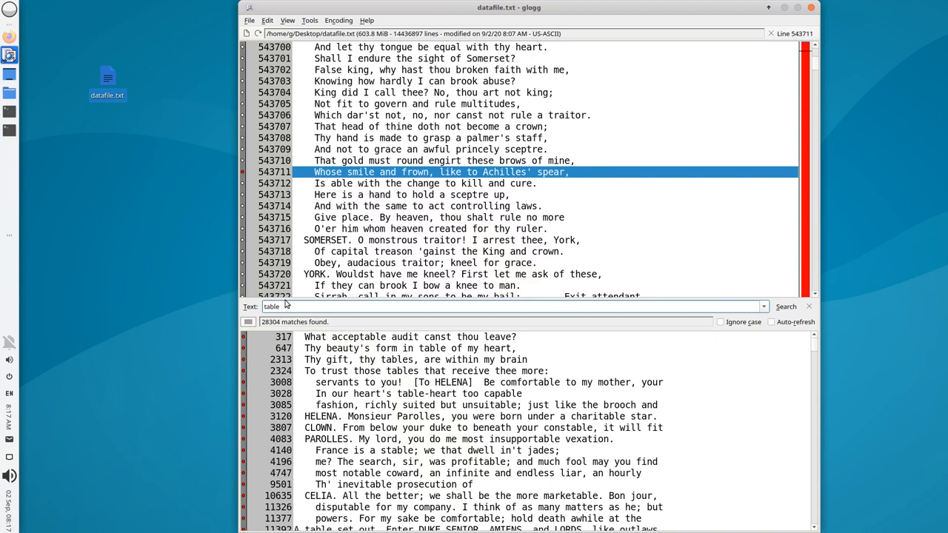
Step: Replace the search term with regex [0-9], matching 138156 lines
triple_click(282, 306)
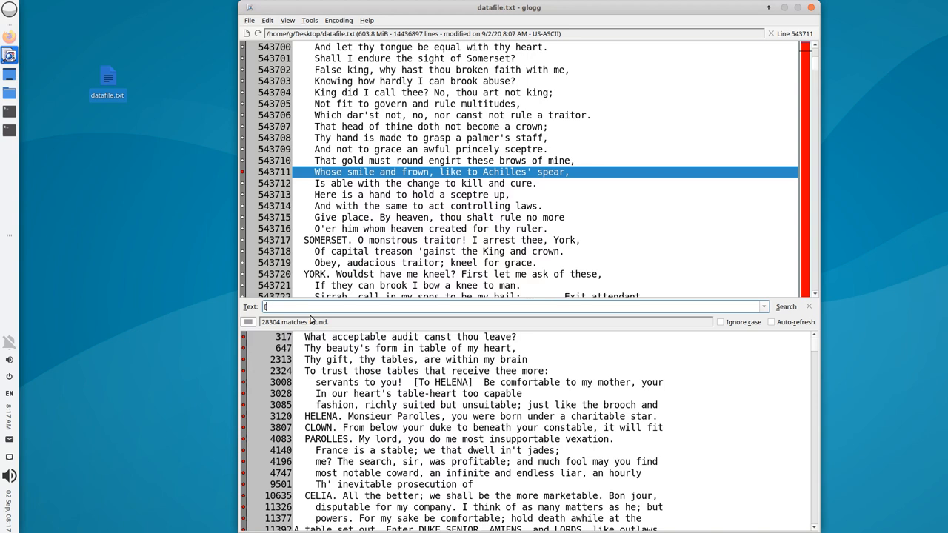
type("[0-9")
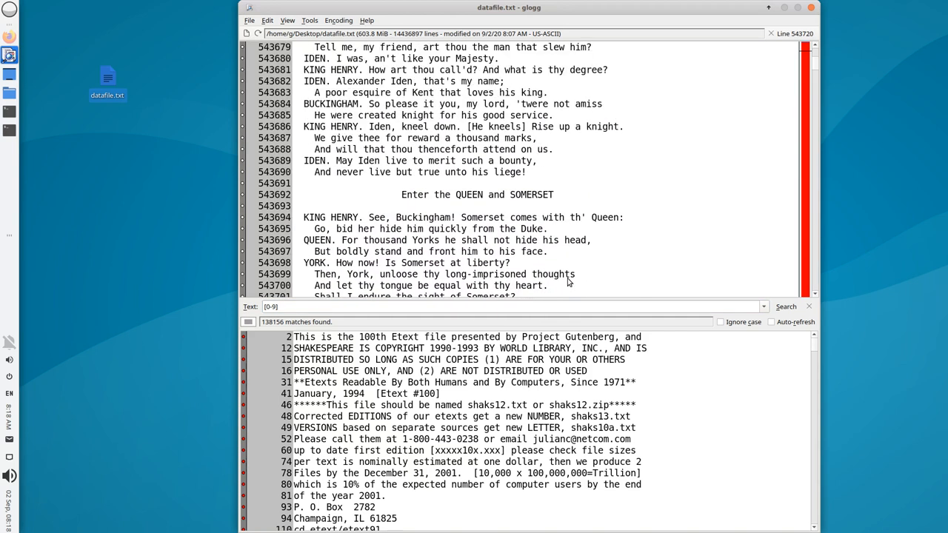
mouse_move(518, 331)
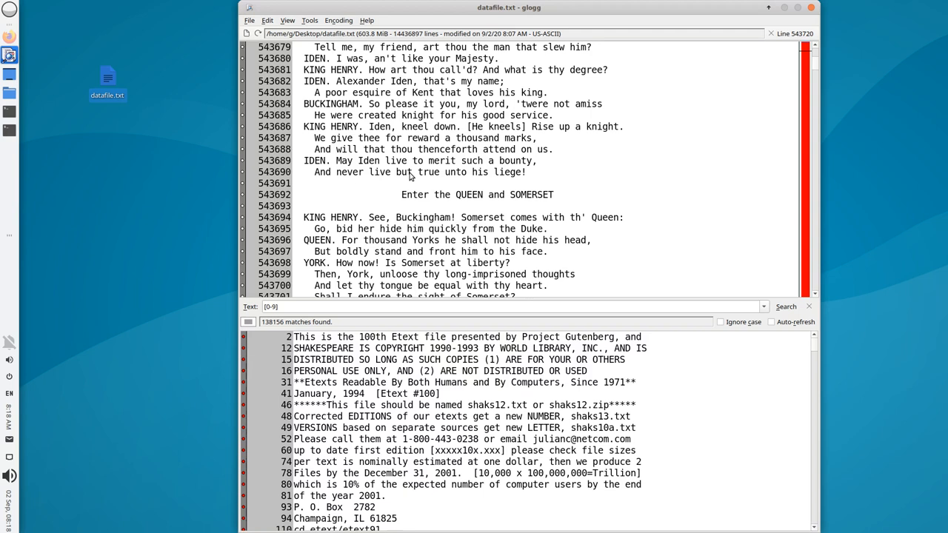
Step: Mark line 543695, 'Go, bid her hide him quickly from the Duke.'
left_click(411, 183)
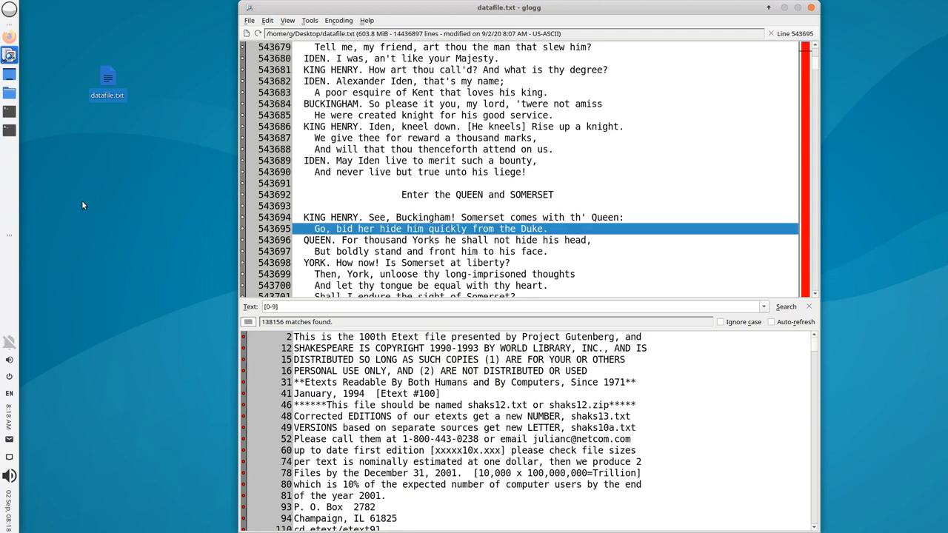
mouse_move(544, 232)
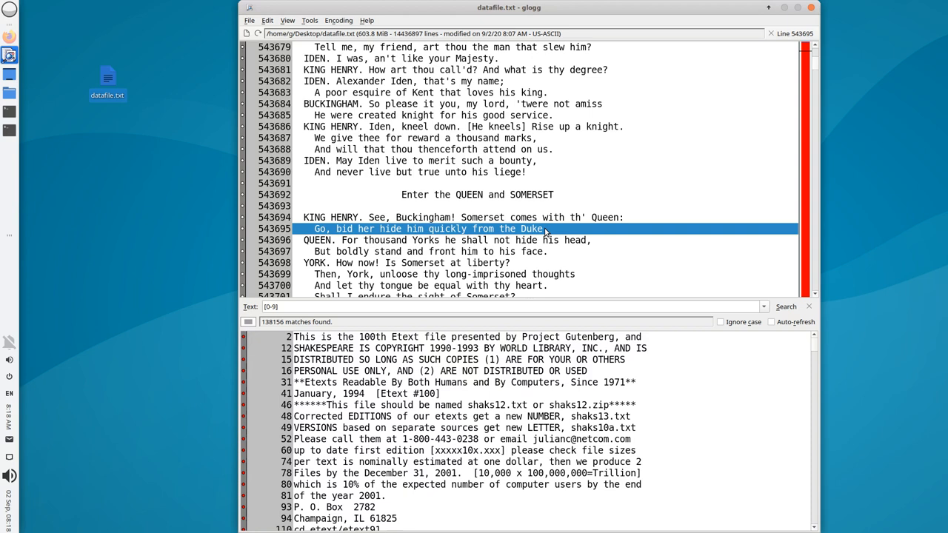
mouse_move(546, 254)
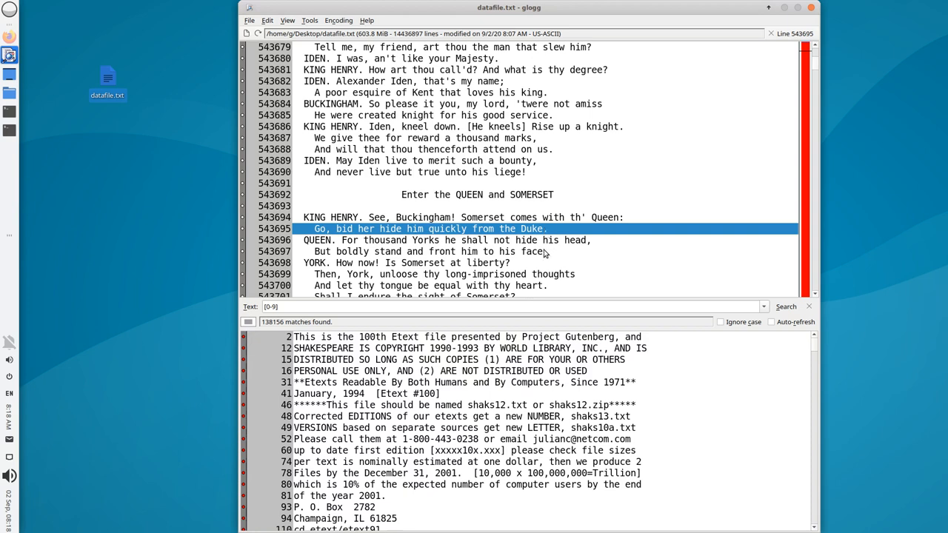
mouse_move(574, 254)
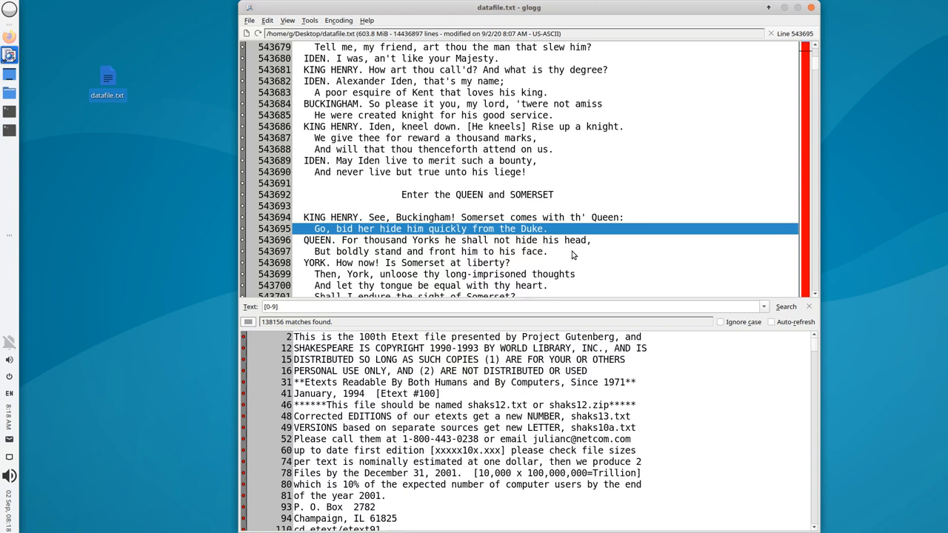
mouse_move(120, 236)
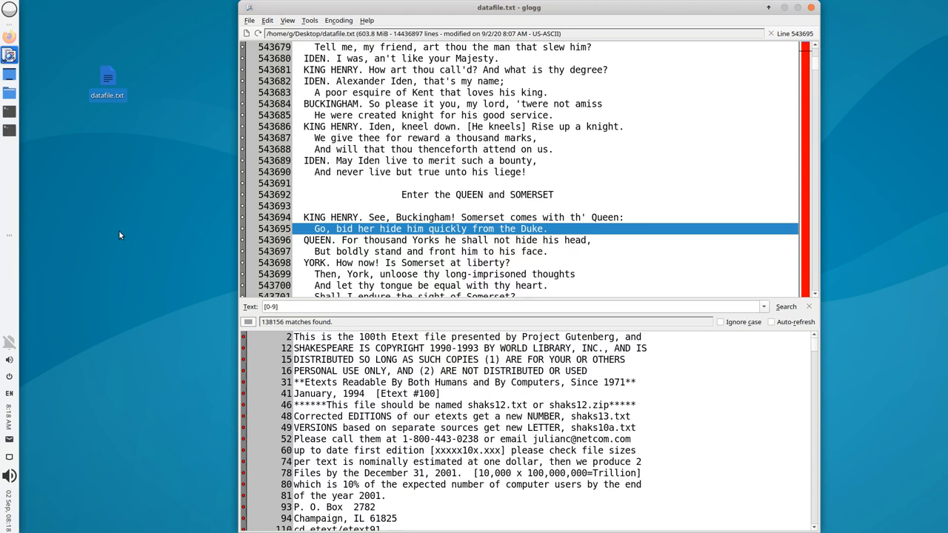
Step: Truncate datafile.txt with echo "" > datafile.txt in a desktop terminal, then move it aside
right_click(121, 235)
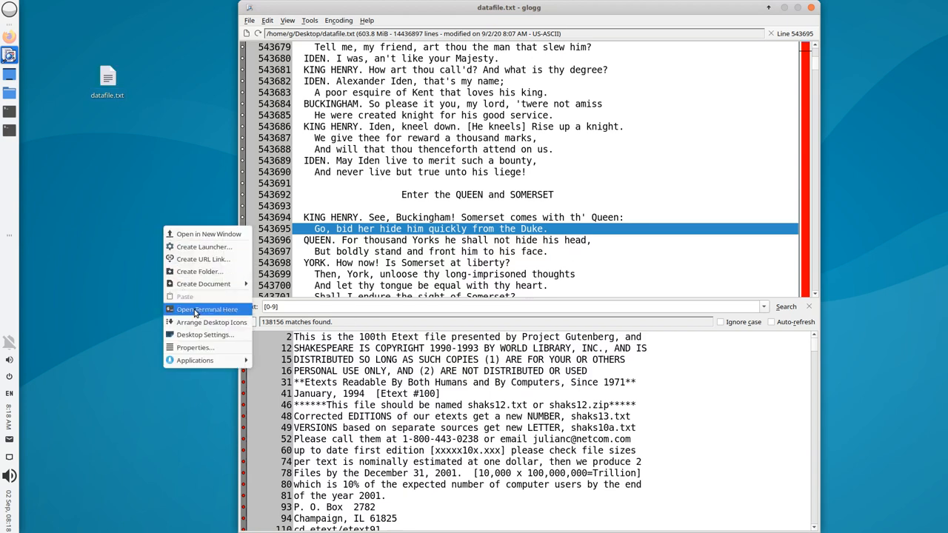
left_click(208, 309)
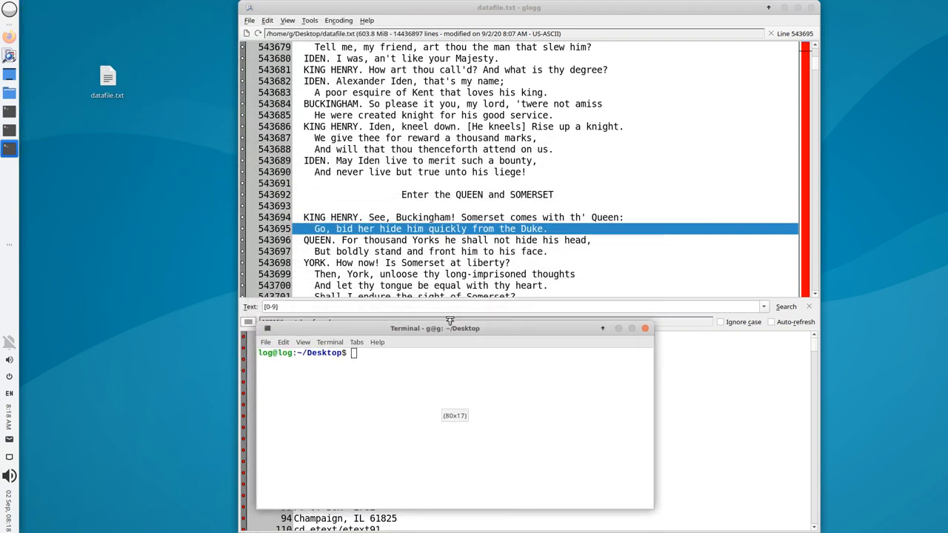
type("echo \"\"")
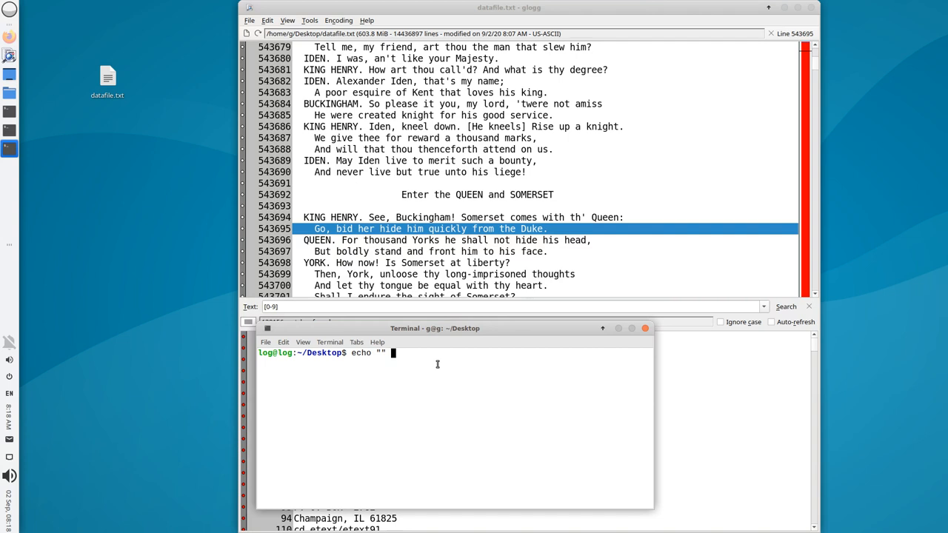
type("> datafile.txt")
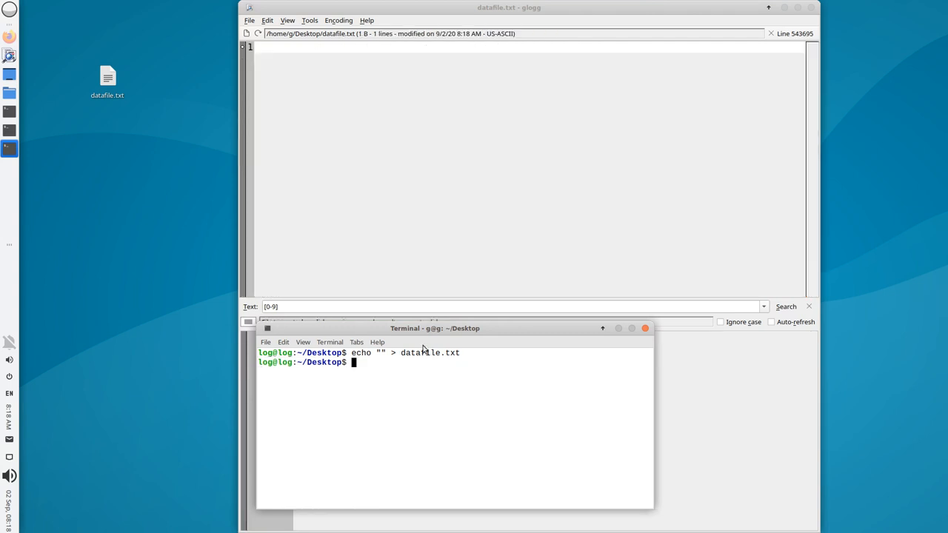
left_click_drag(435, 328, 581, 251)
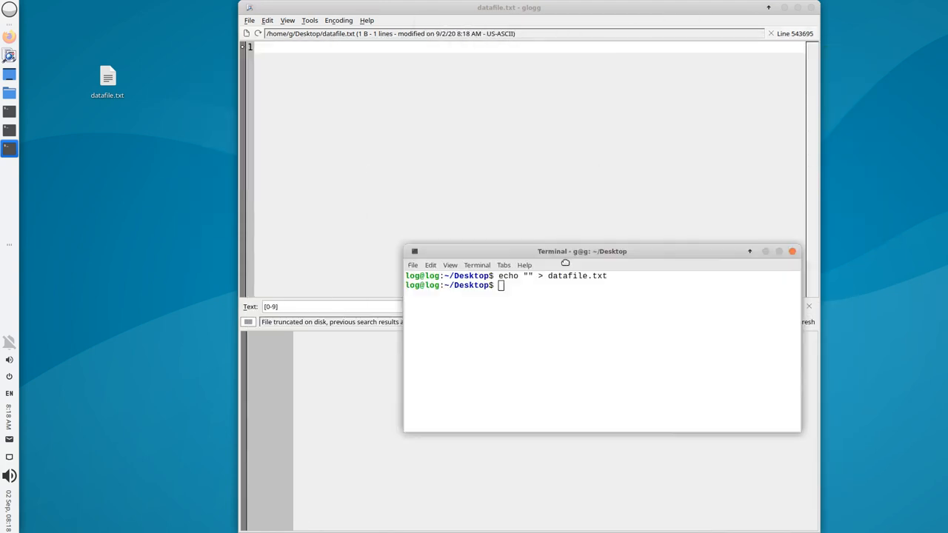
Step: Bring the terminal back over glogg and begin typing the 'glogg is awesome' echo
left_click_drag(581, 251, 468, 339)
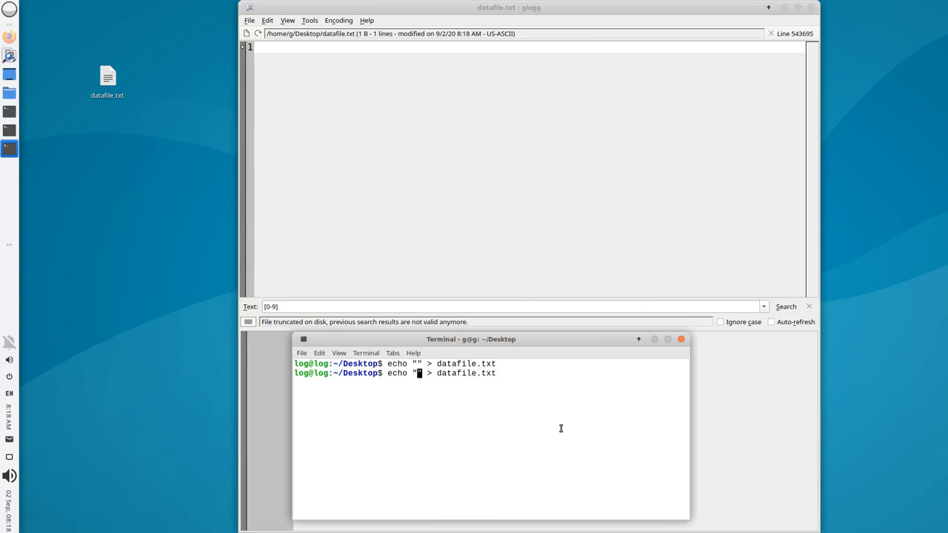
type("glogg is awesome")
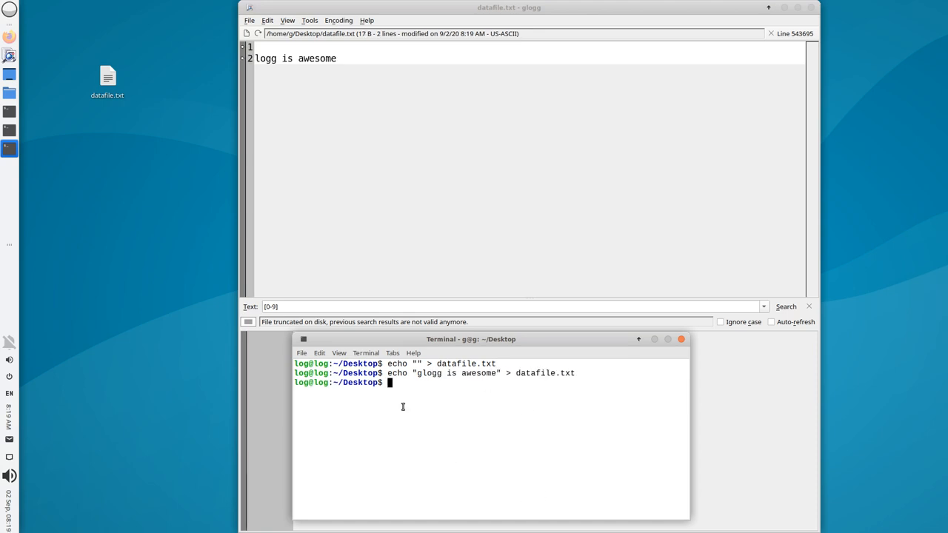
mouse_move(474, 389)
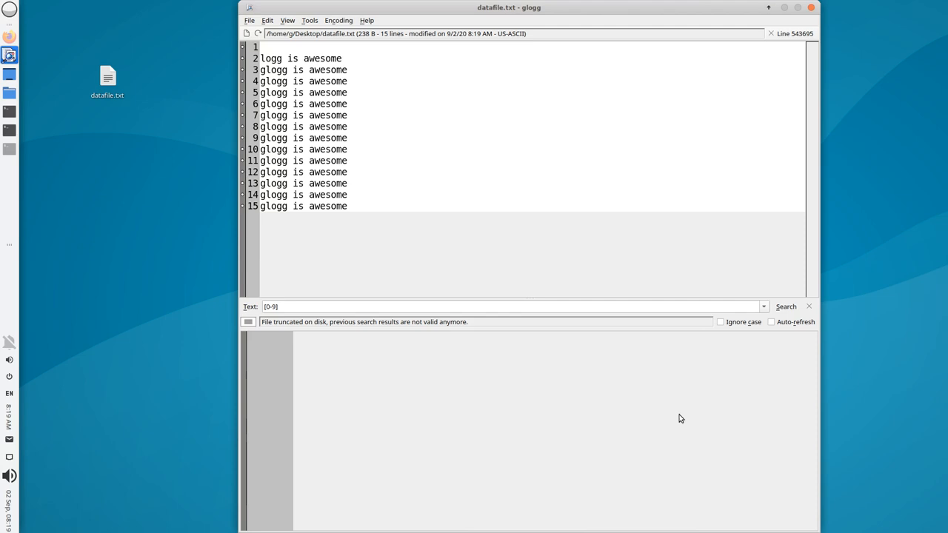
mouse_move(685, 432)
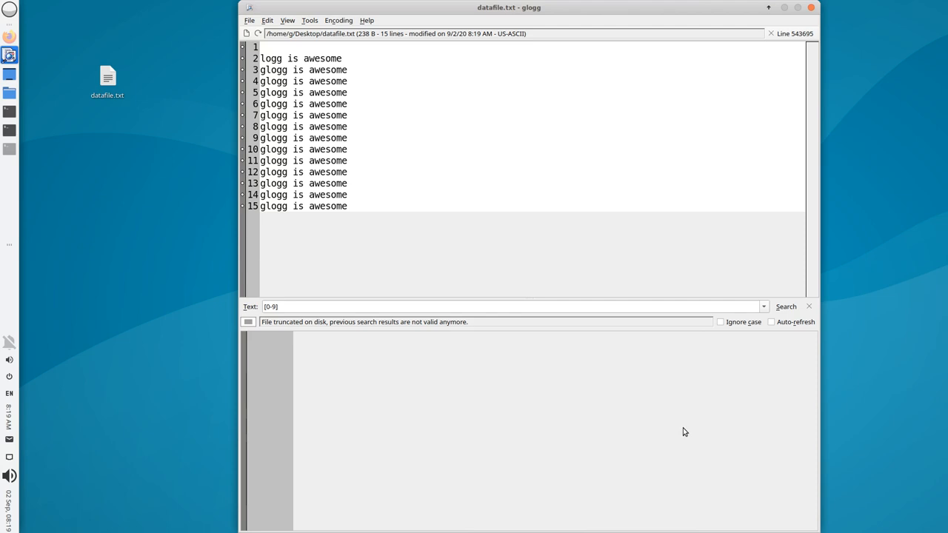